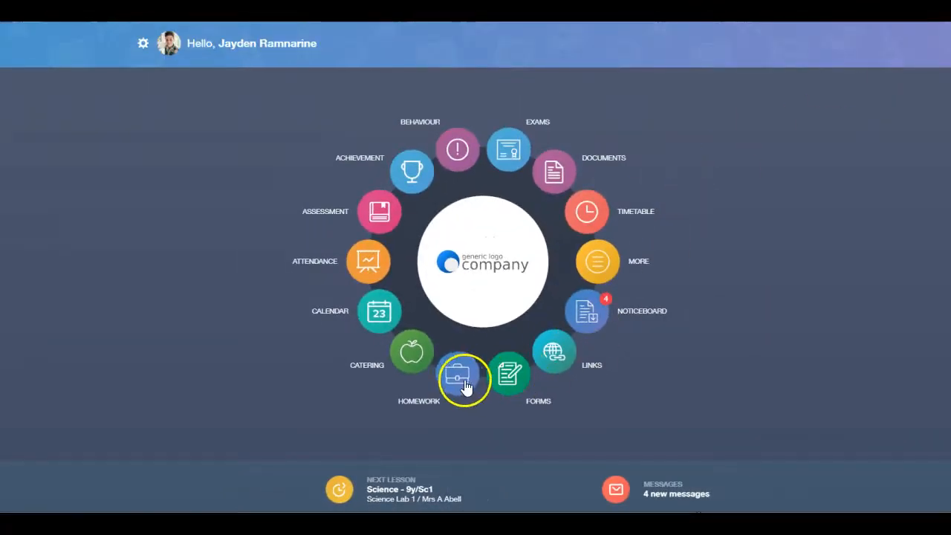
# Step: Open the homework list from the home wheel, showing the four current assignments
pyautogui.click(463, 377)
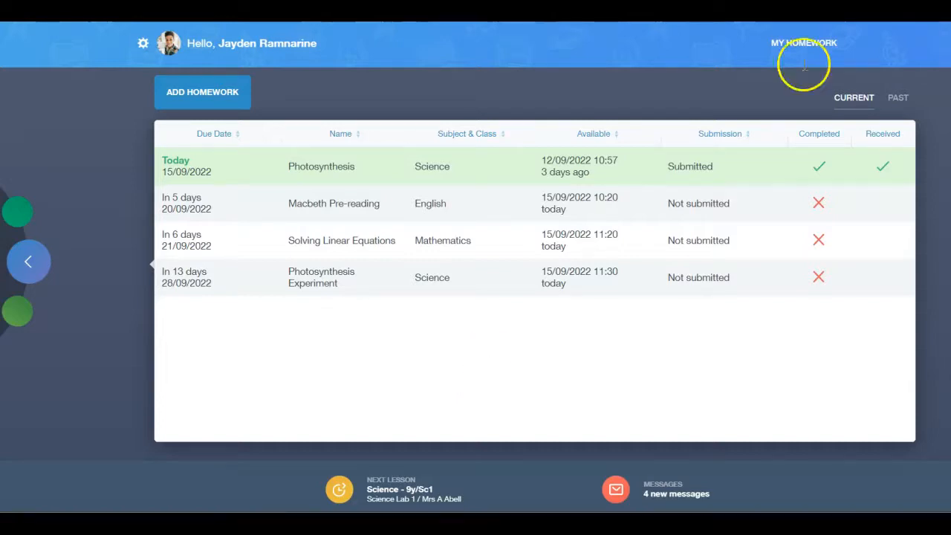
pyautogui.moveTo(907, 84)
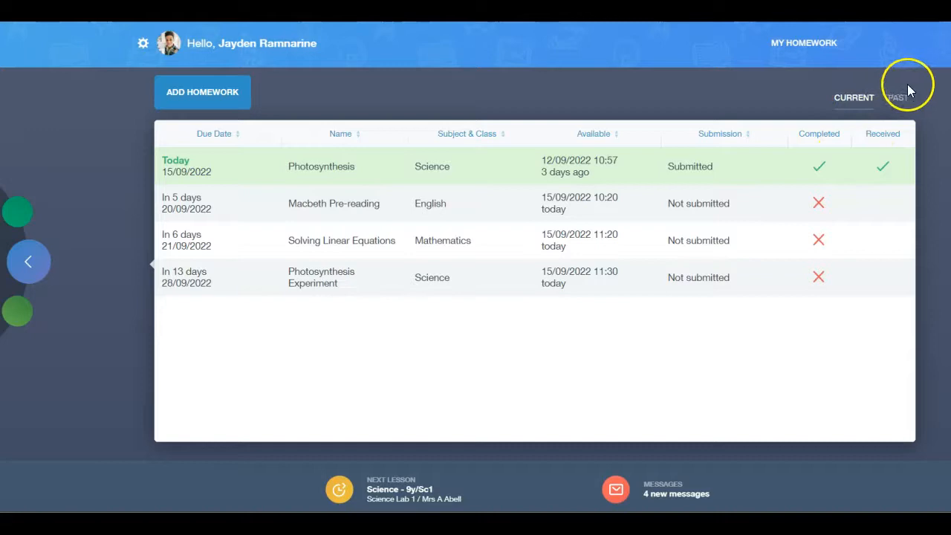
pyautogui.moveTo(364, 139)
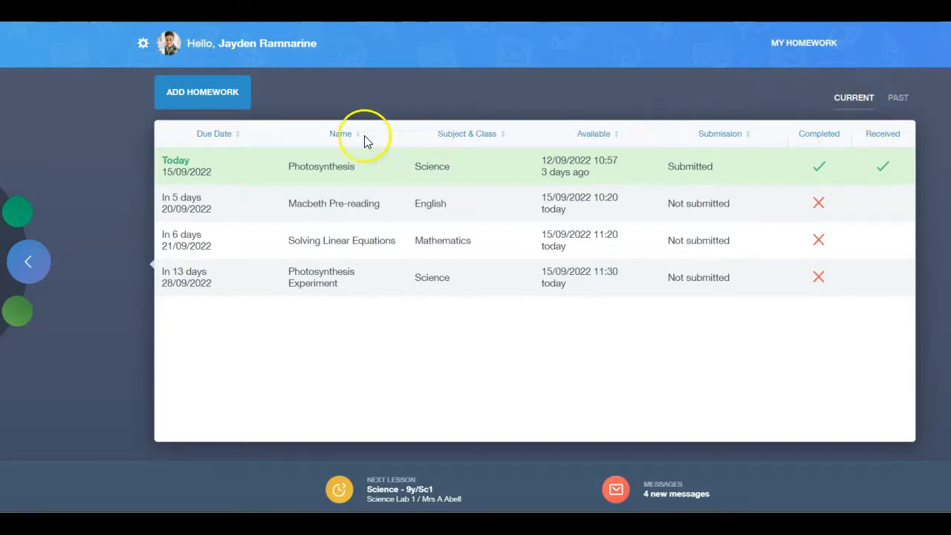
pyautogui.moveTo(323, 142)
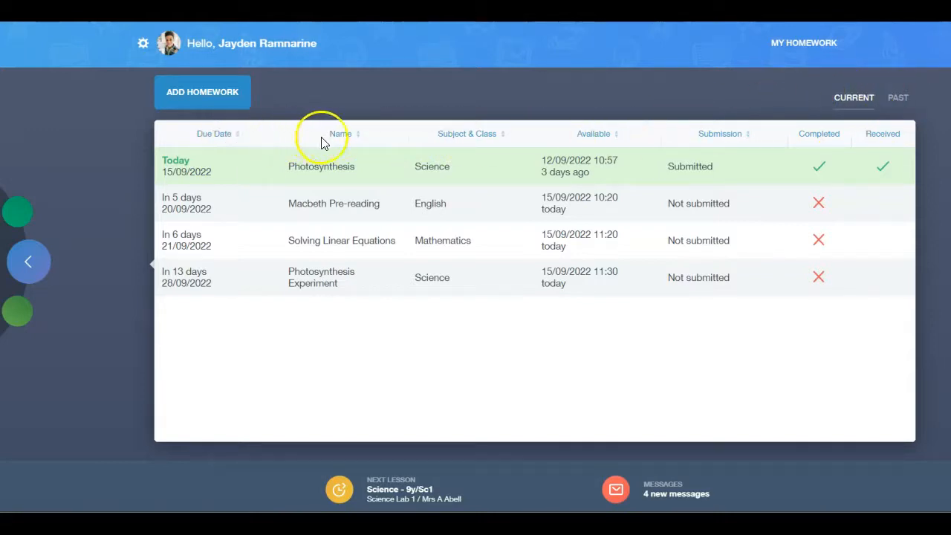
pyautogui.moveTo(394, 154)
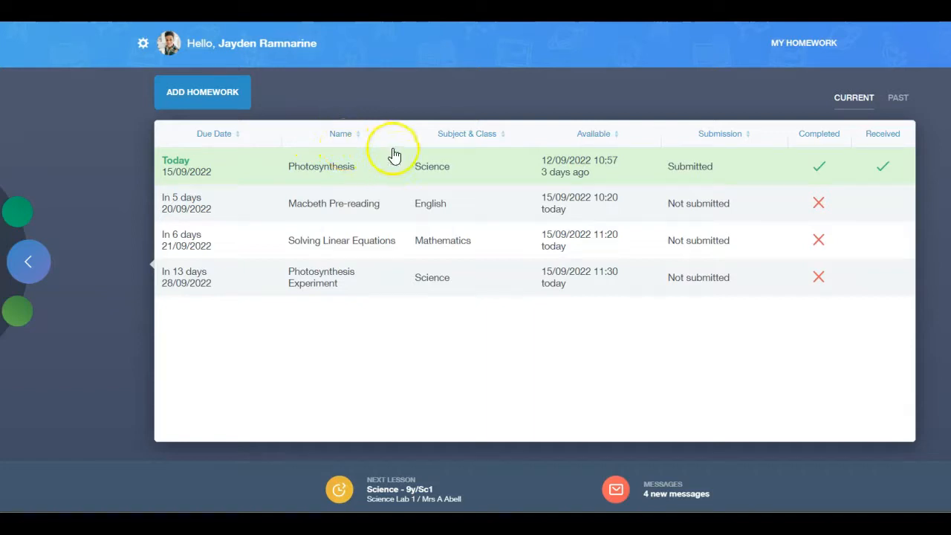
pyautogui.moveTo(481, 154)
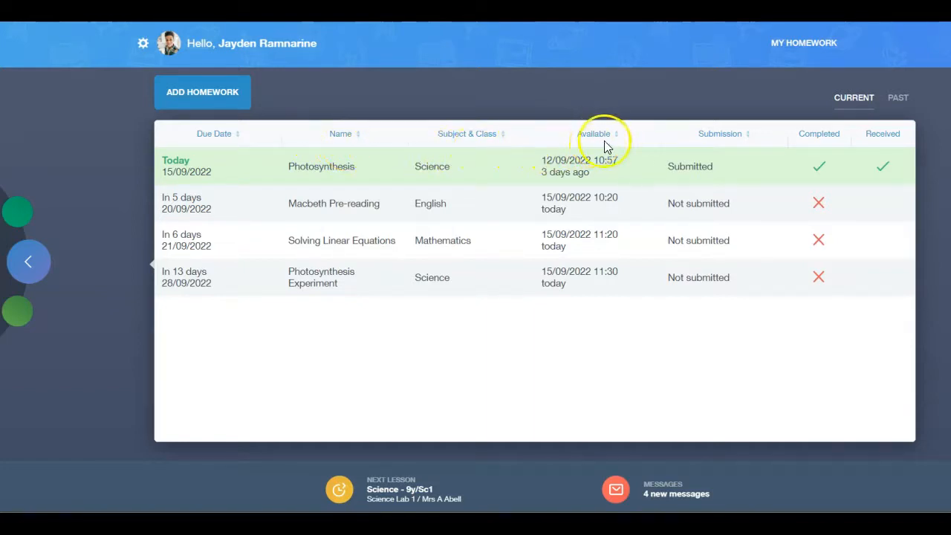
pyautogui.moveTo(907, 156)
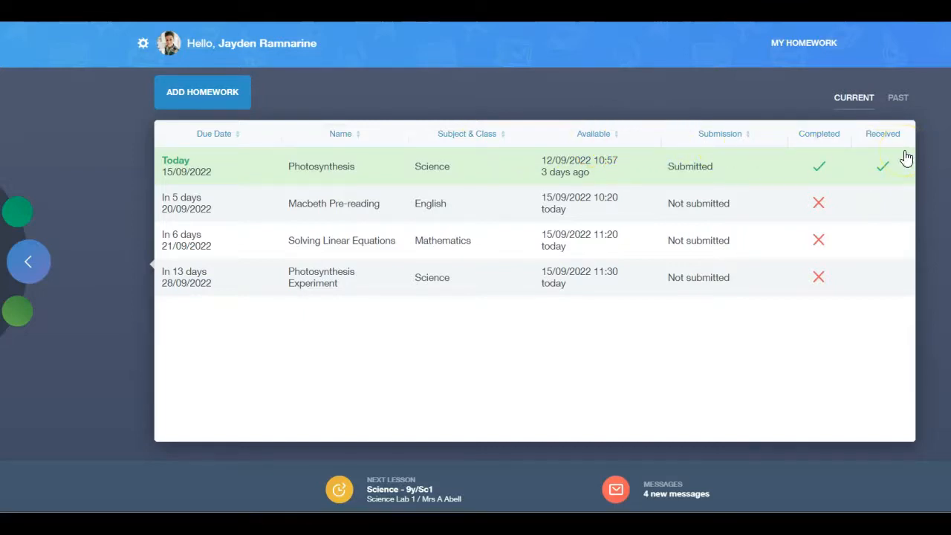
pyautogui.moveTo(885, 157)
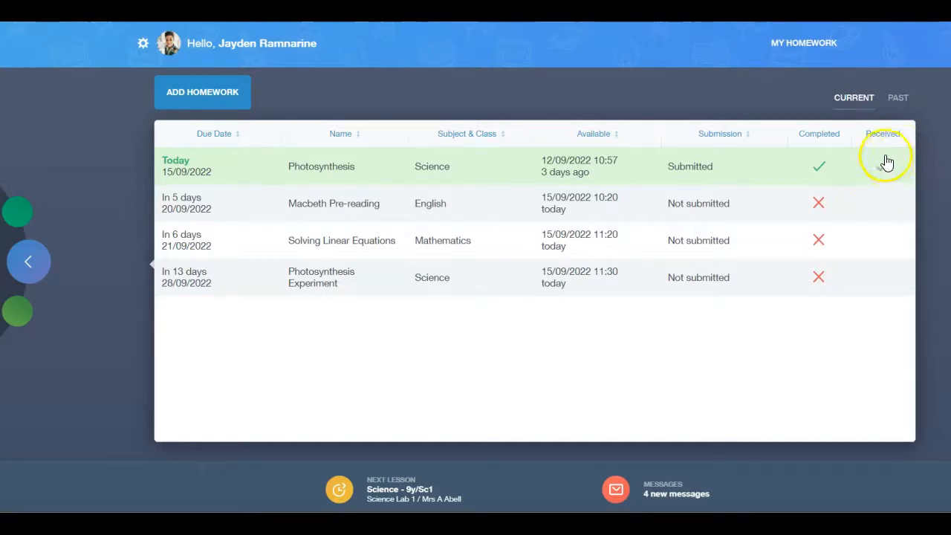
pyautogui.click(883, 166)
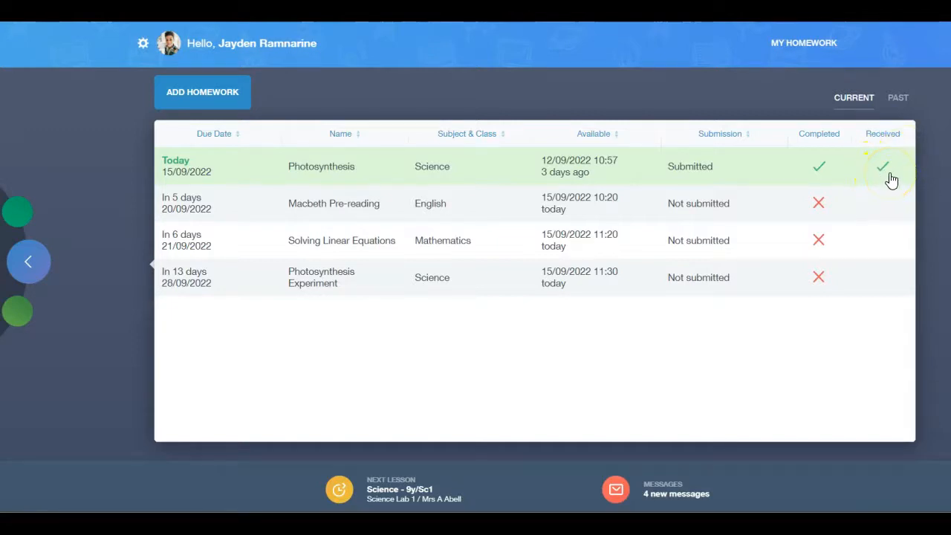
pyautogui.click(321, 165)
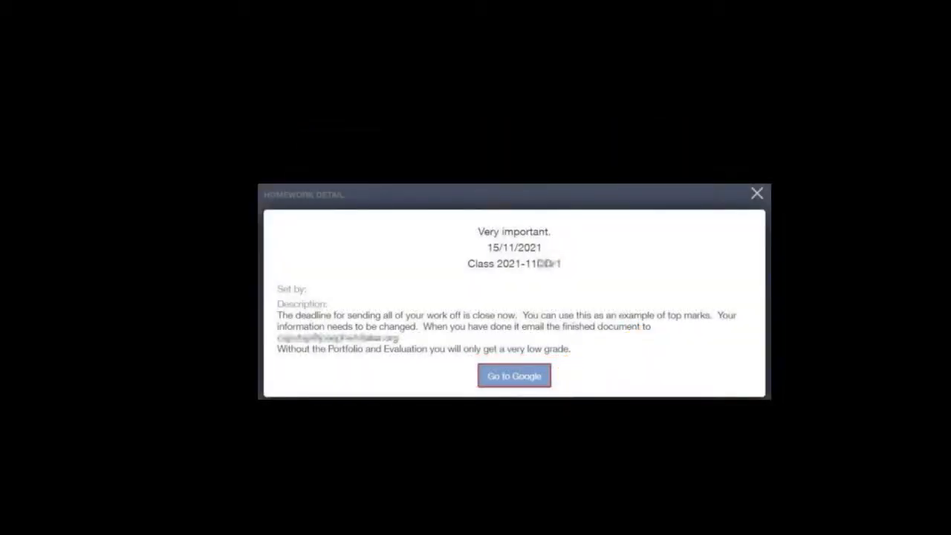
# Step: Close the example homework detail popup to return to the four-assignment list
pyautogui.click(513, 375)
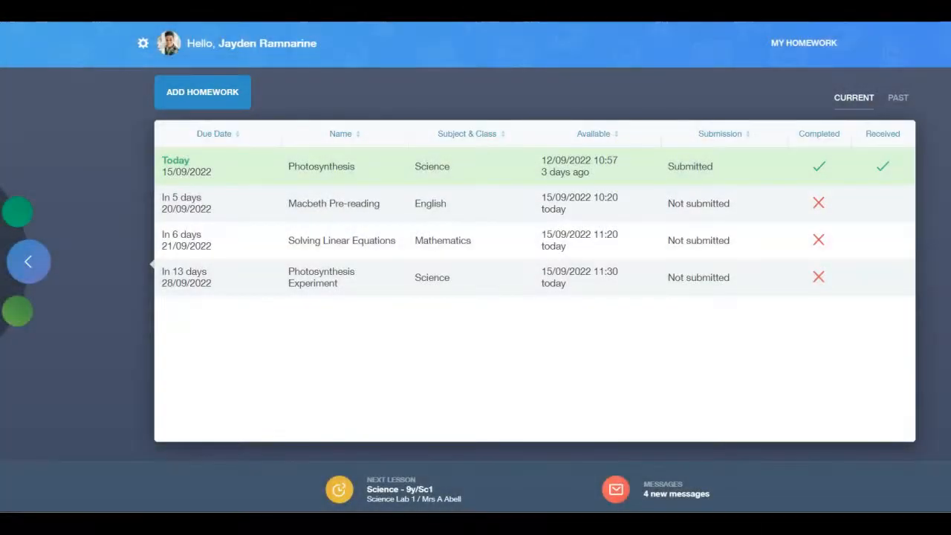
pyautogui.moveTo(898, 98)
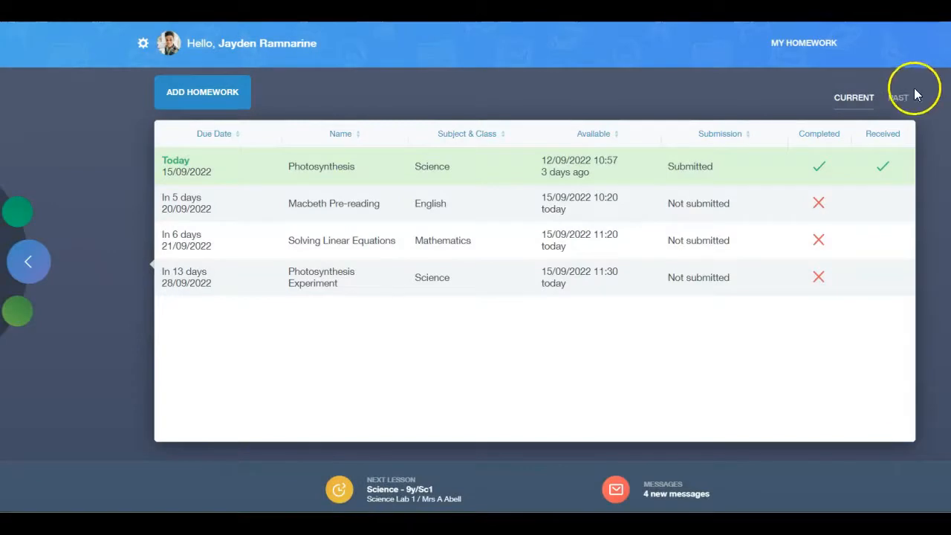
# Step: Show the 158 related learners with their completion and received statuses
pyautogui.click(897, 97)
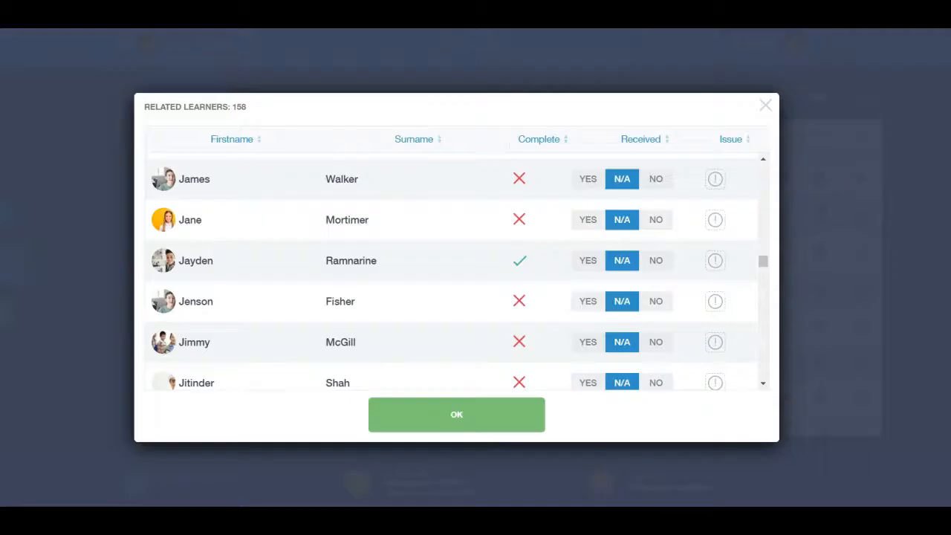
# Step: Mark the ticked learner's Photosynthesis homework as received and confirm with OK
pyautogui.click(587, 260)
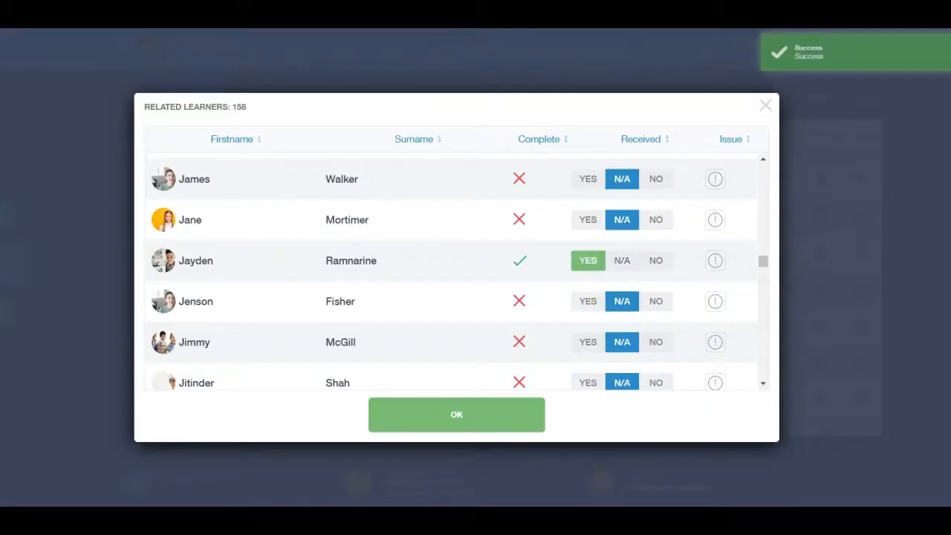
pyautogui.click(456, 414)
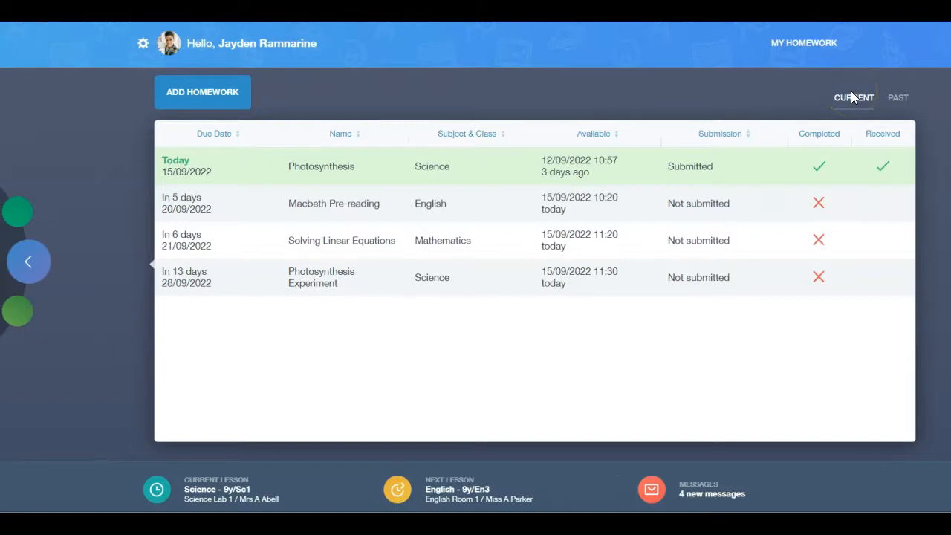
pyautogui.click(333, 202)
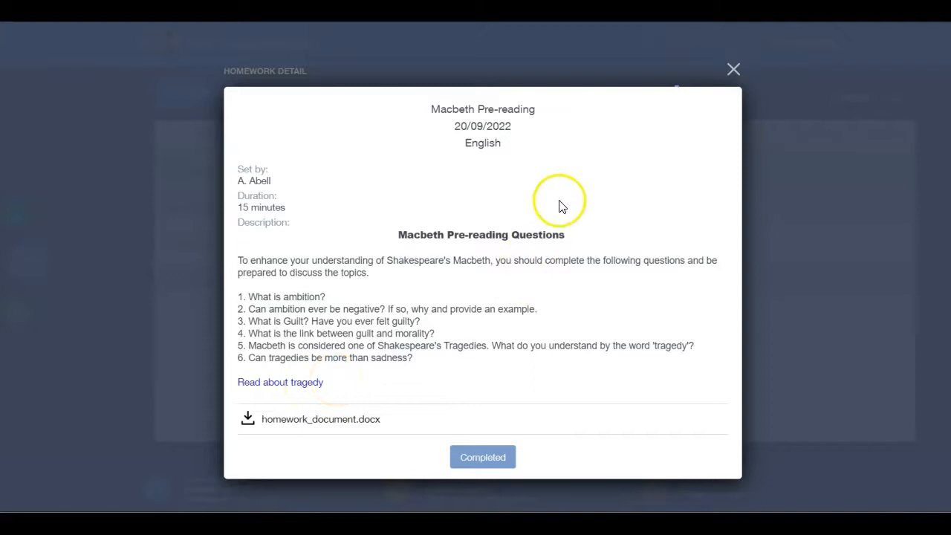
pyautogui.click(733, 69)
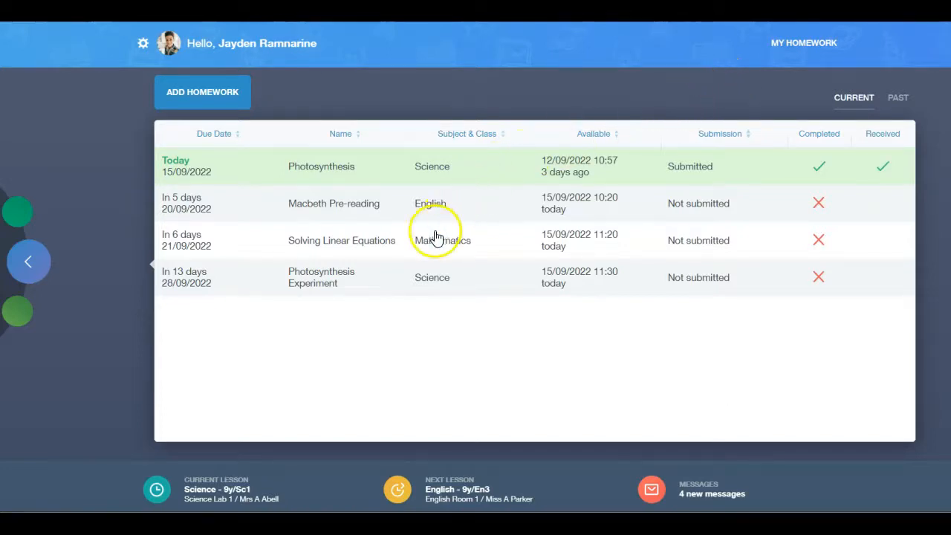
# Step: Set Solving Linear Equations to Completed from its detail popup and close it
pyautogui.click(341, 240)
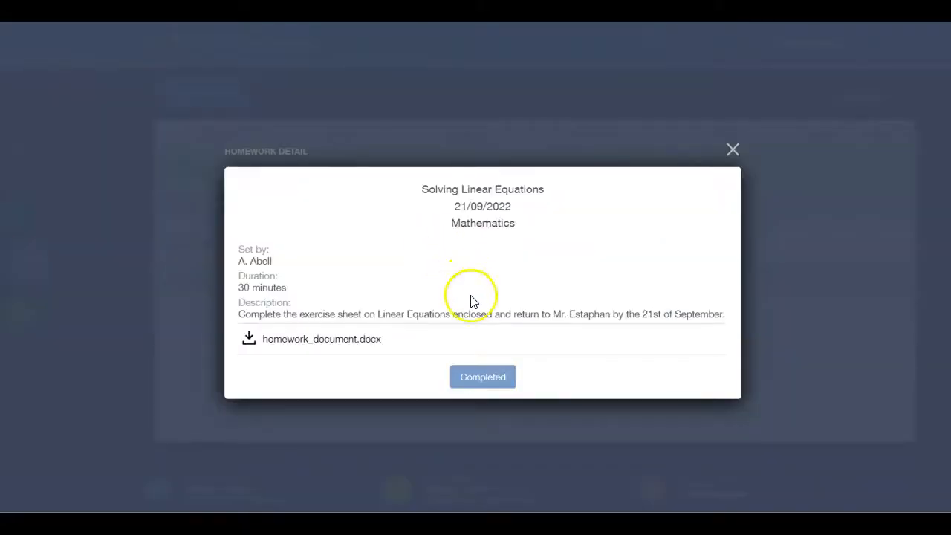
pyautogui.click(482, 376)
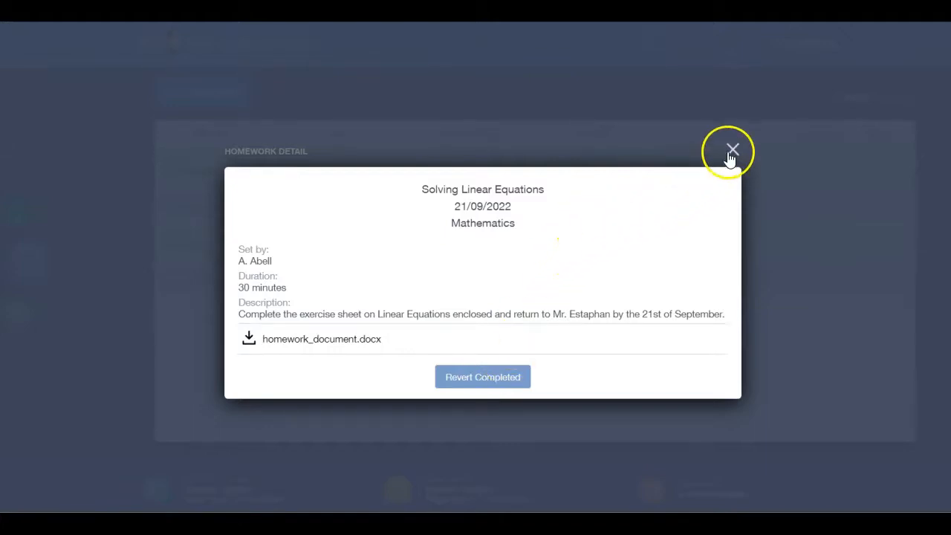
pyautogui.click(732, 150)
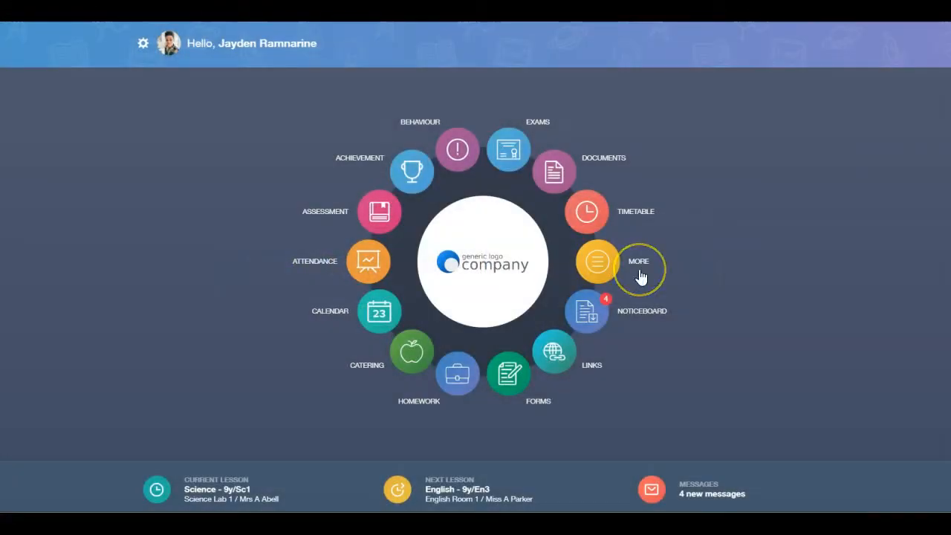
pyautogui.moveTo(489, 352)
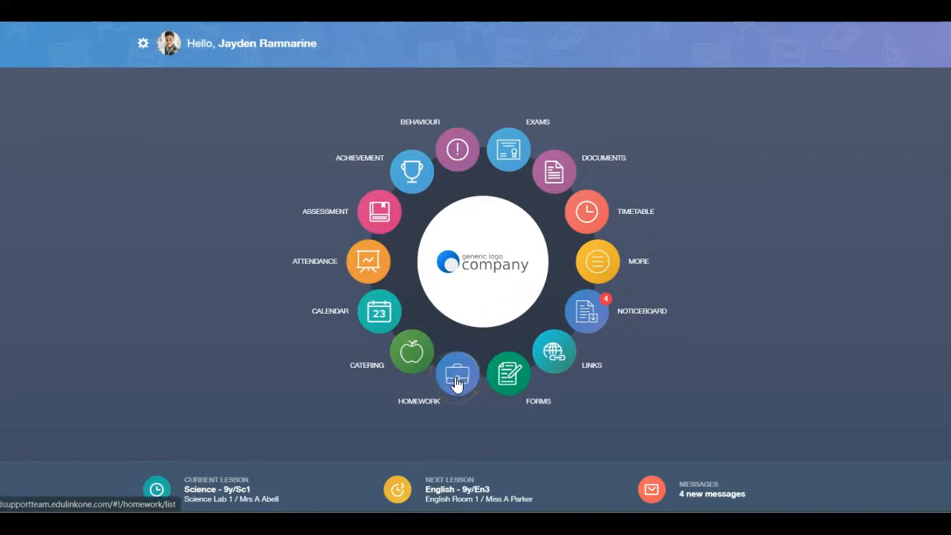
# Step: Go to the homework list and start an empty Add Homework form
pyautogui.click(457, 375)
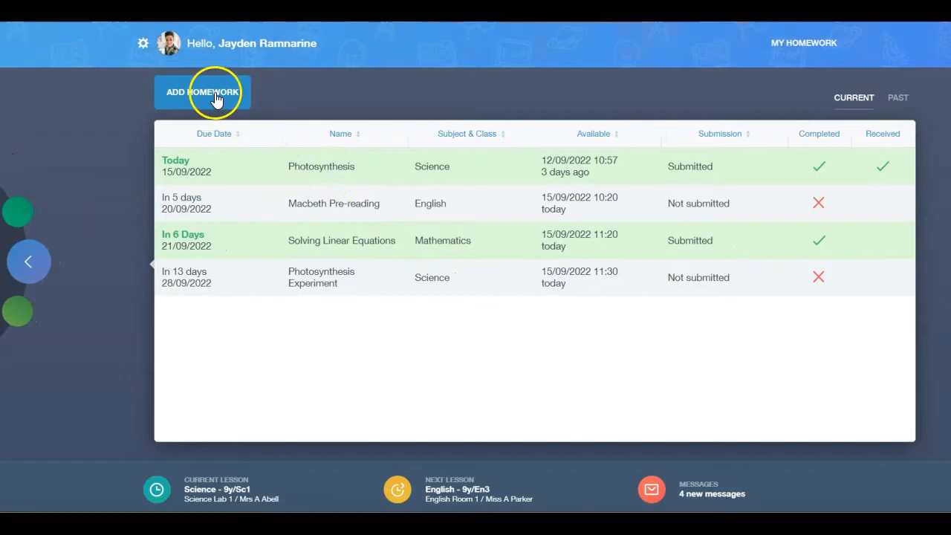
pyautogui.click(202, 92)
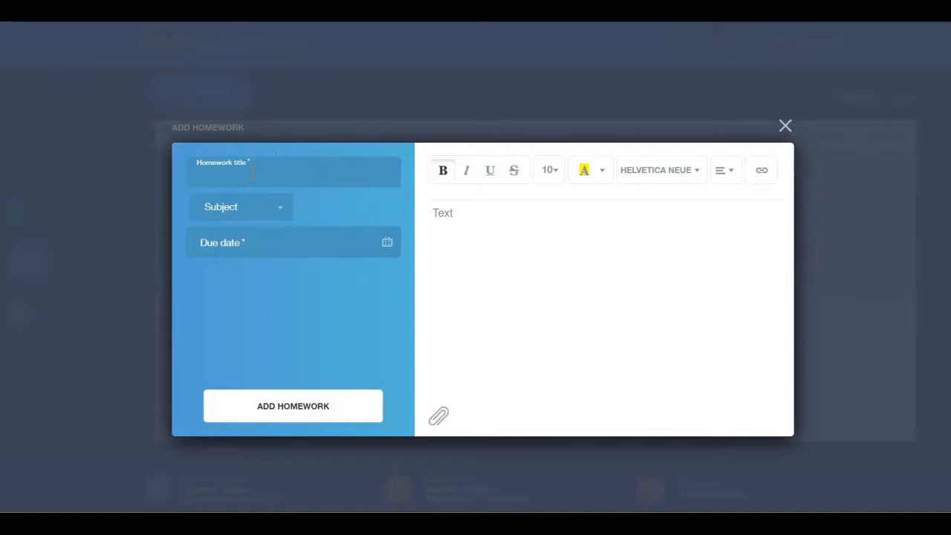
# Step: Add a Science homework with the text 'Revise for test.' and save it to the current list
pyautogui.write('Science Revision')
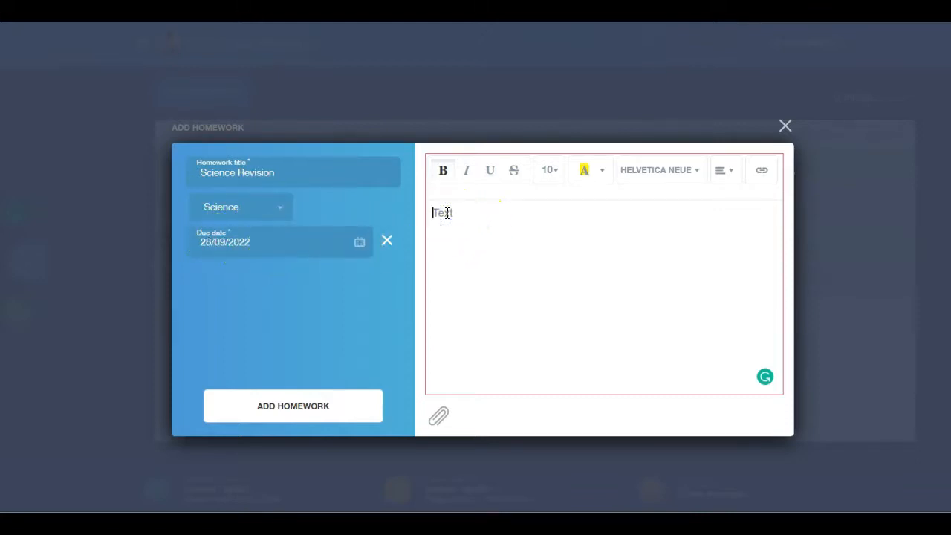
pyautogui.write('Revise for')
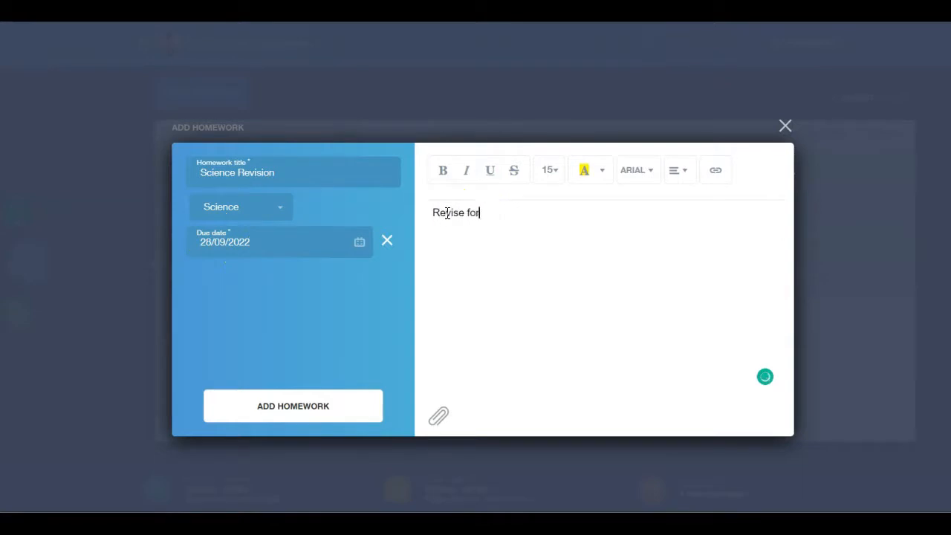
pyautogui.write('test')
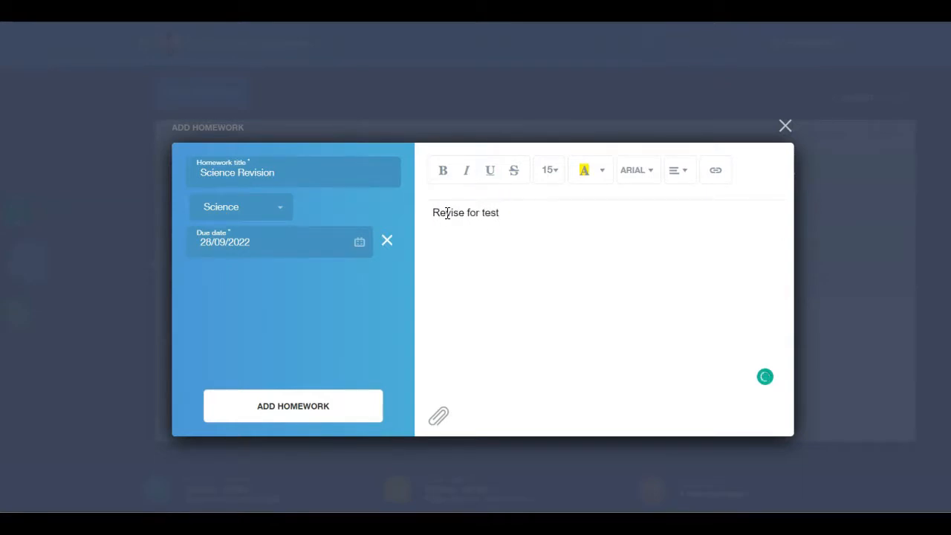
pyautogui.write('.')
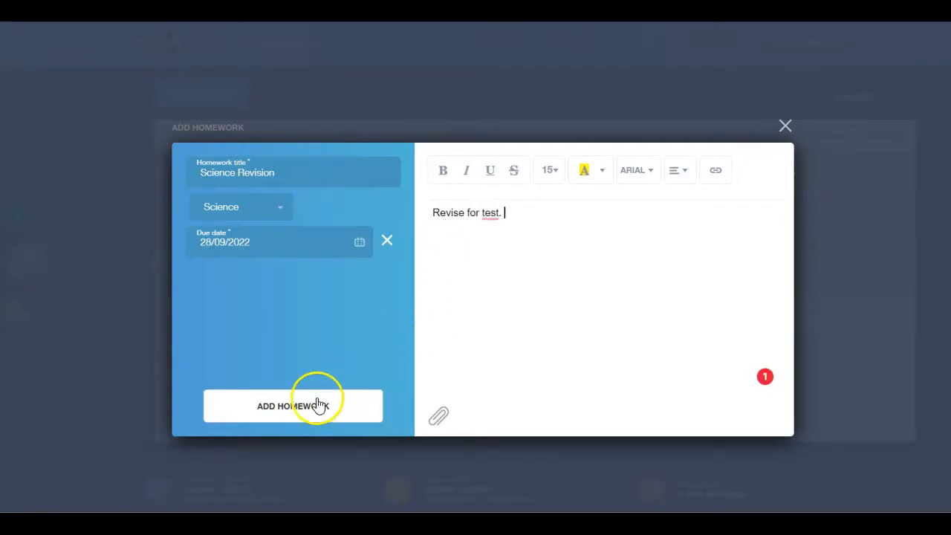
pyautogui.click(293, 405)
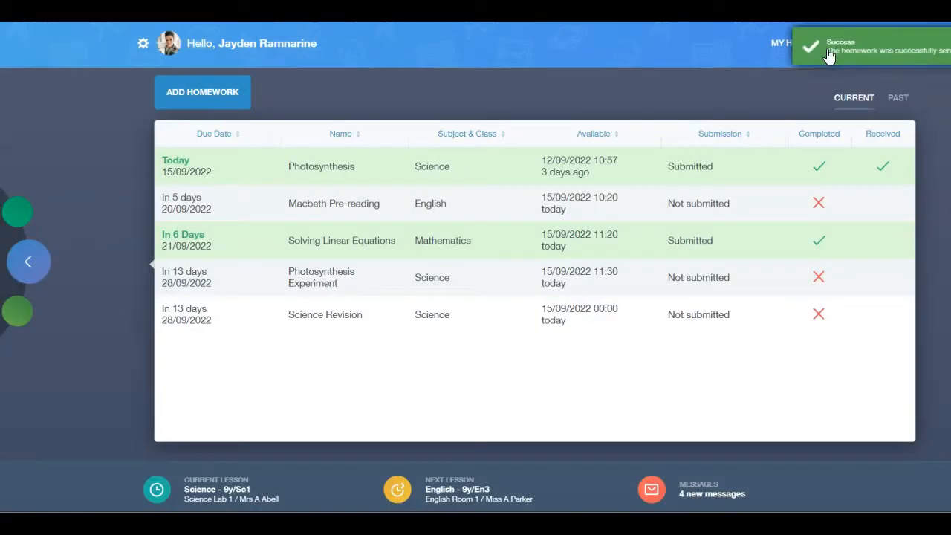